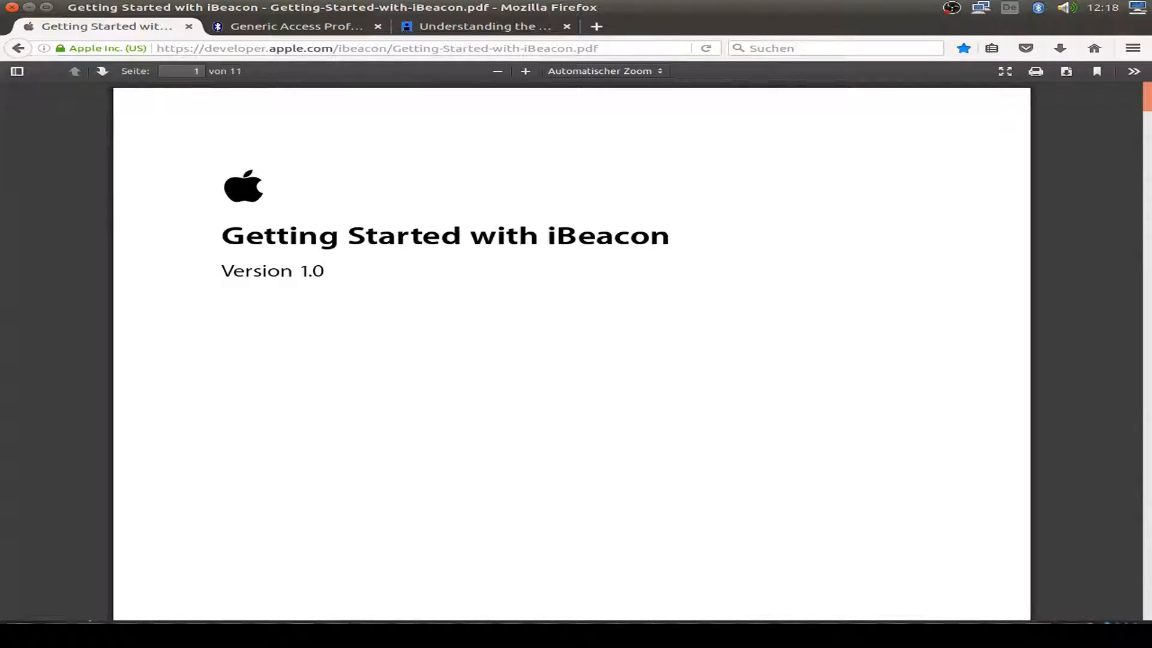
Step: Bring the mbed 'Understanding the different types of BLE Beacons' article into view at the iBeacon Data diagram
click(484, 25)
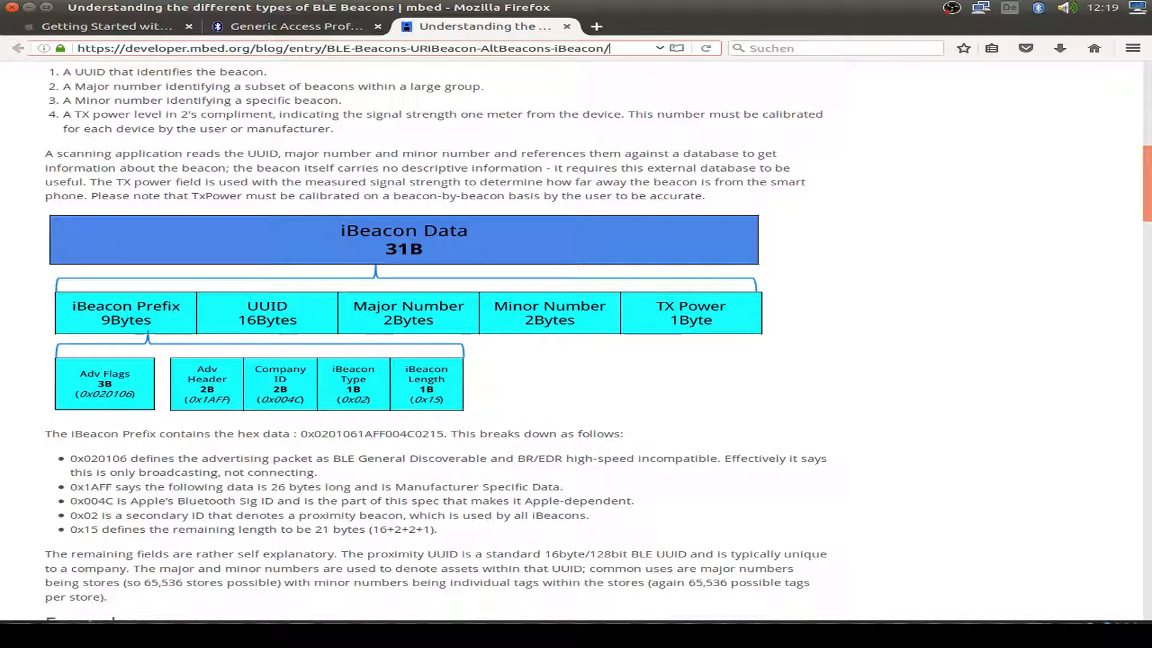